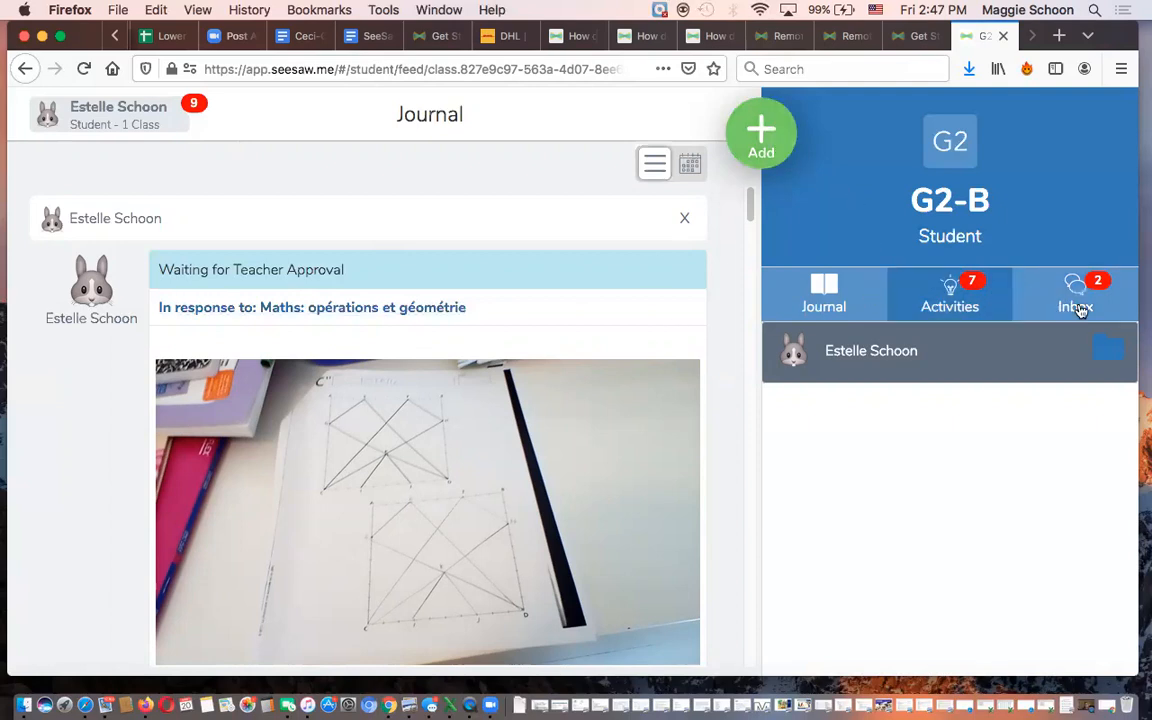
Open the Activities list showing the 3/20 English 'Curious Moment' activity awaiting response
left_click(761, 131)
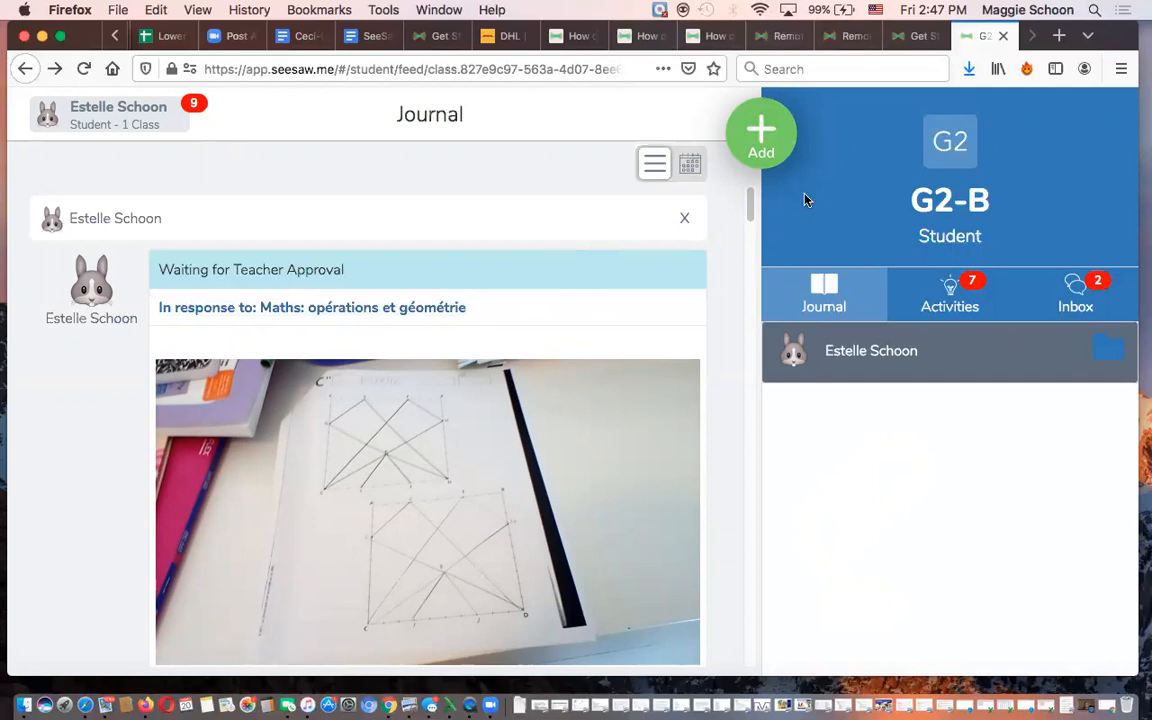
left_click(949, 293)
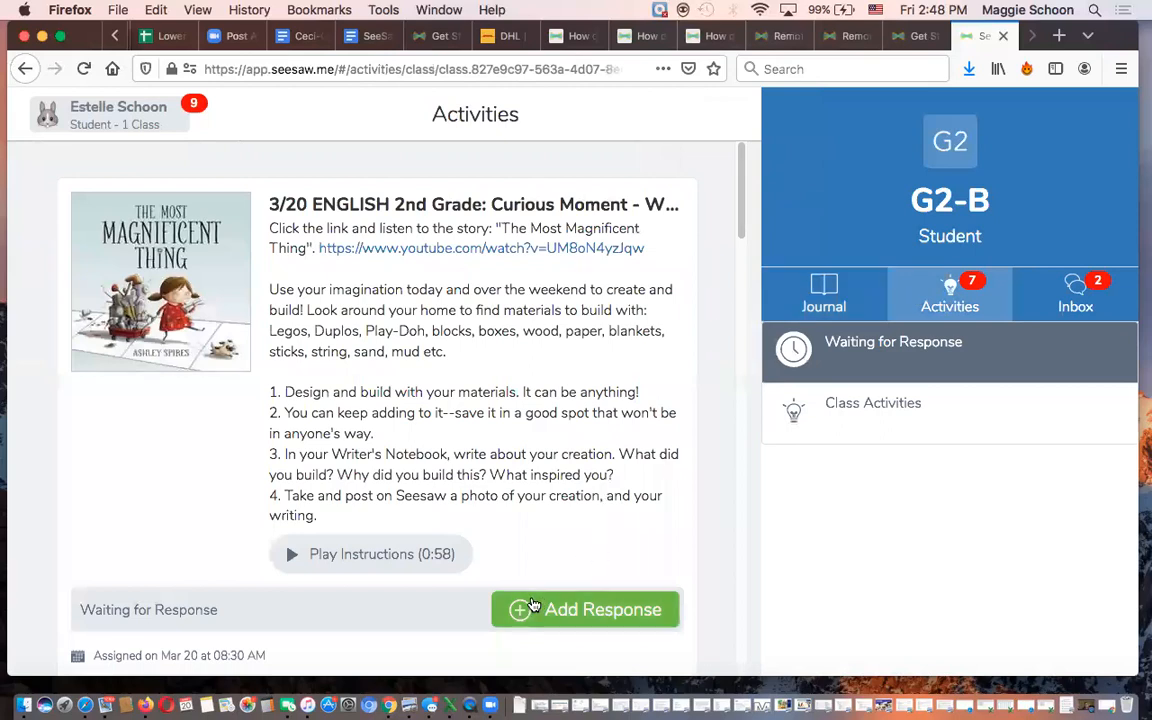
Add a response to the Spring Poem activity, opening the three-page Welcome Spring! draft
left_click(585, 609)
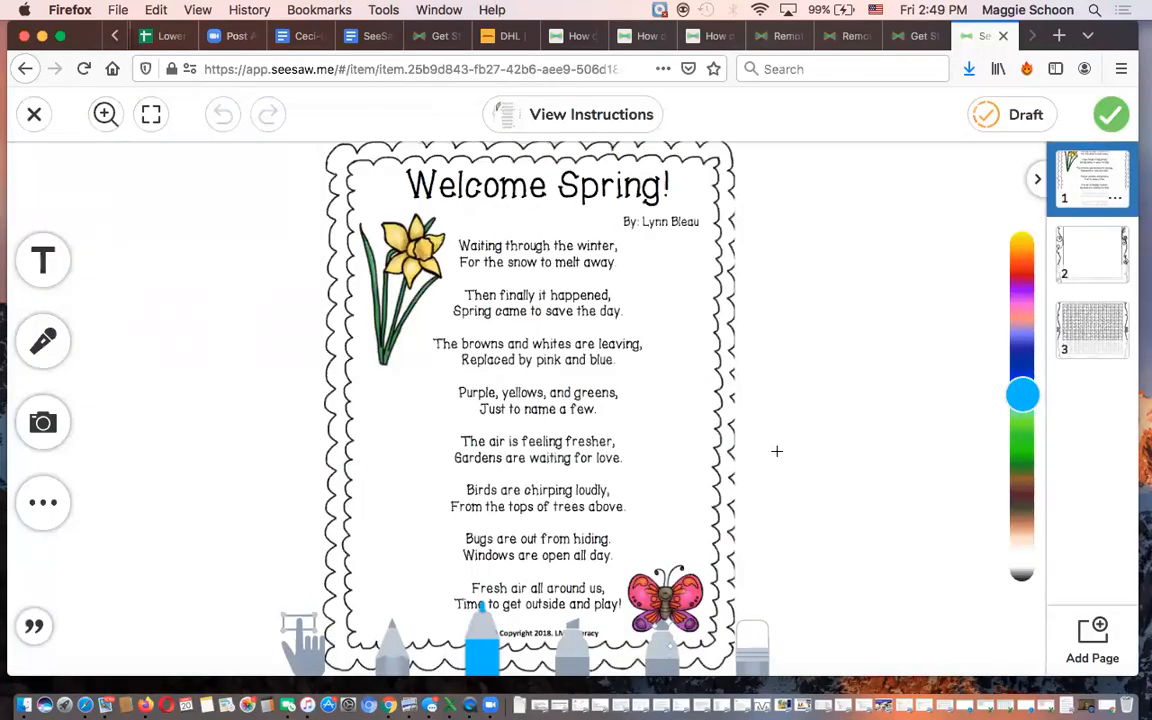
View the '3/20 ENGLISH: Spring Poem' instructions on circling rhymes and underlining nouns
left_click(591, 114)
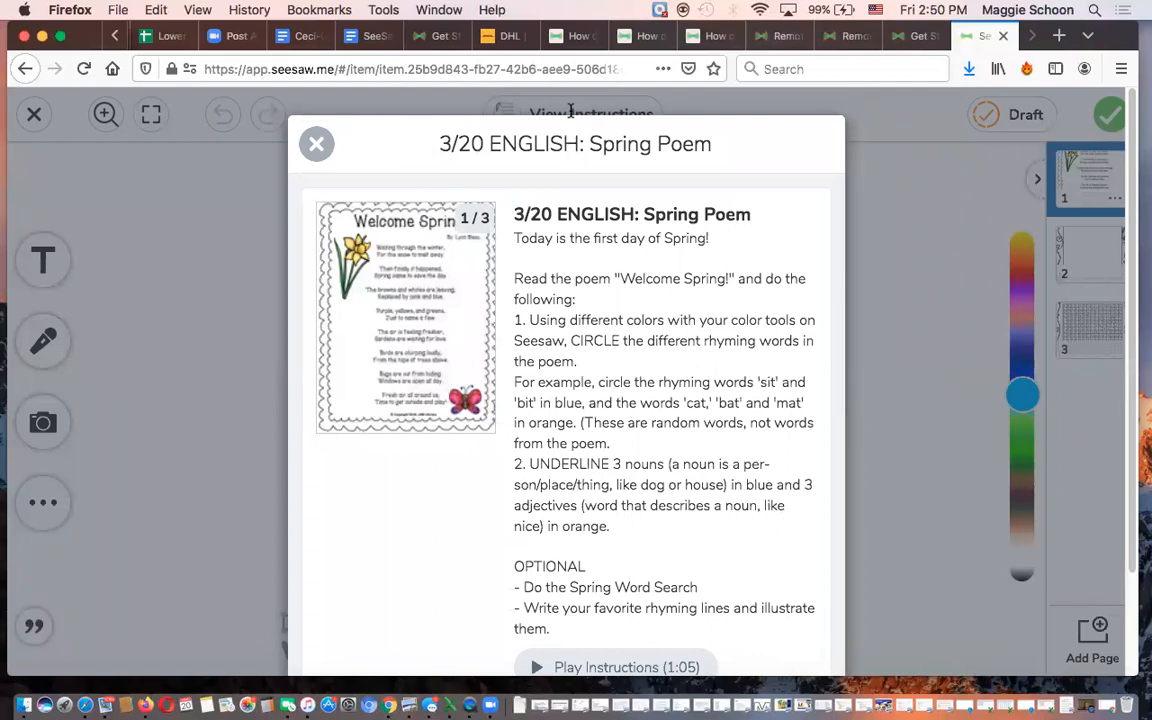
Close the Spring Poem instructions to return to the poem
left_click(317, 144)
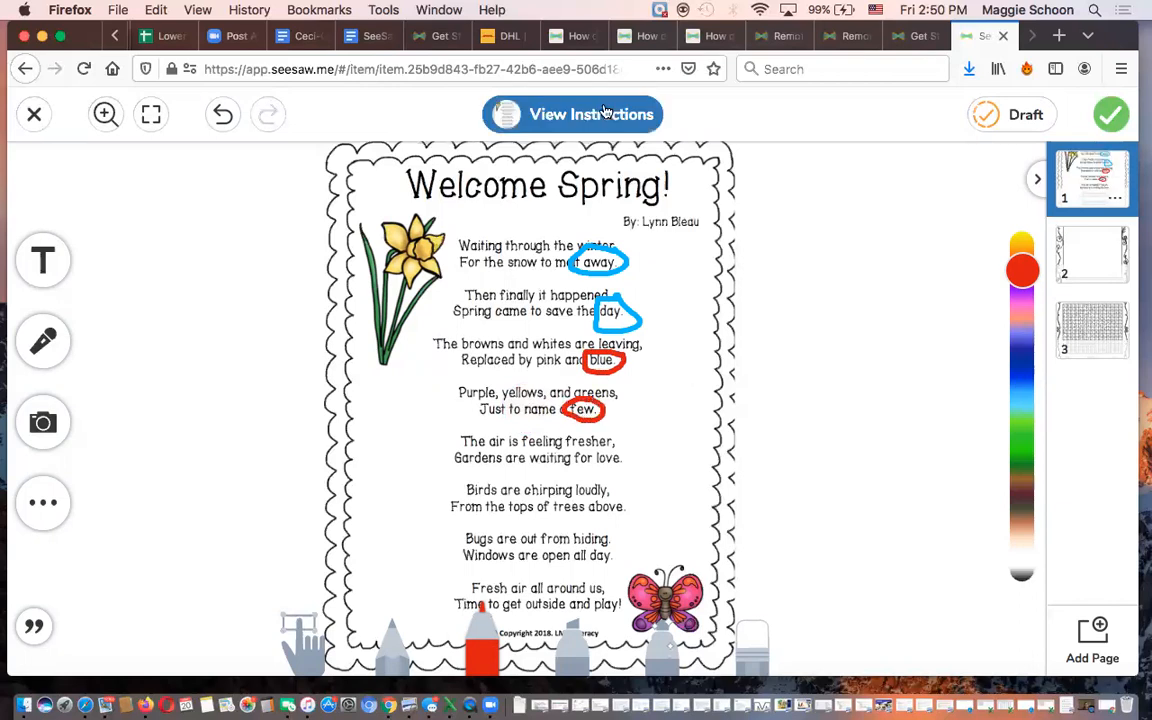
left_click(572, 114)
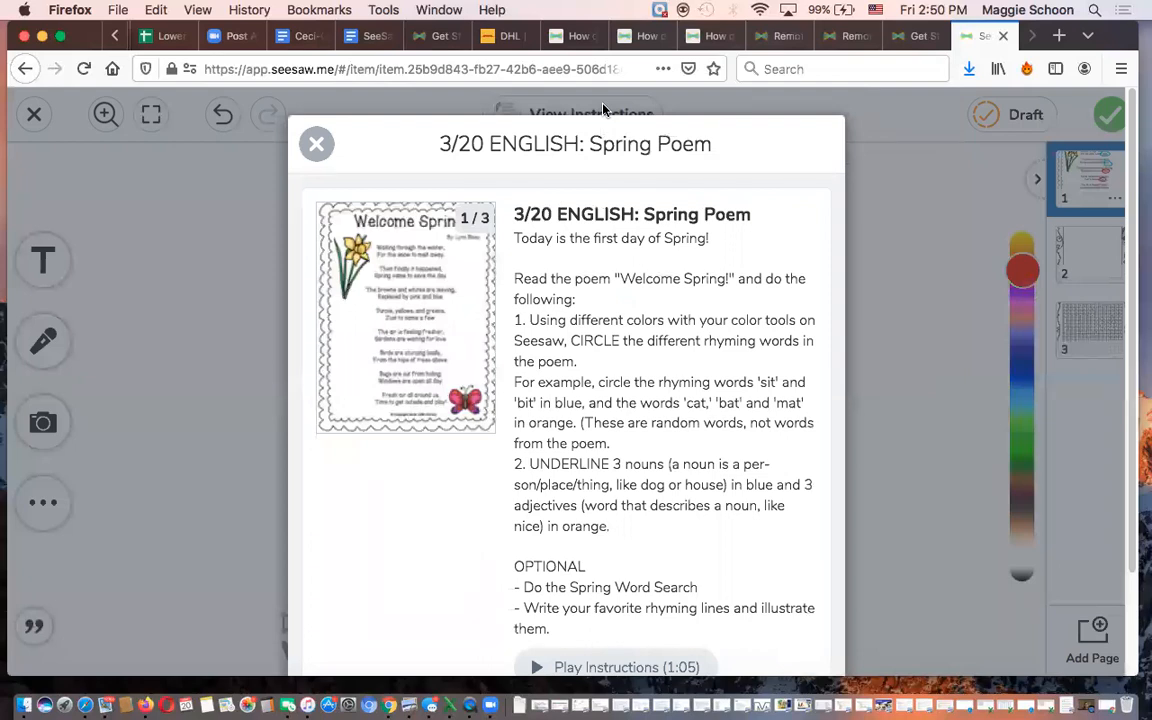
left_click(151, 113)
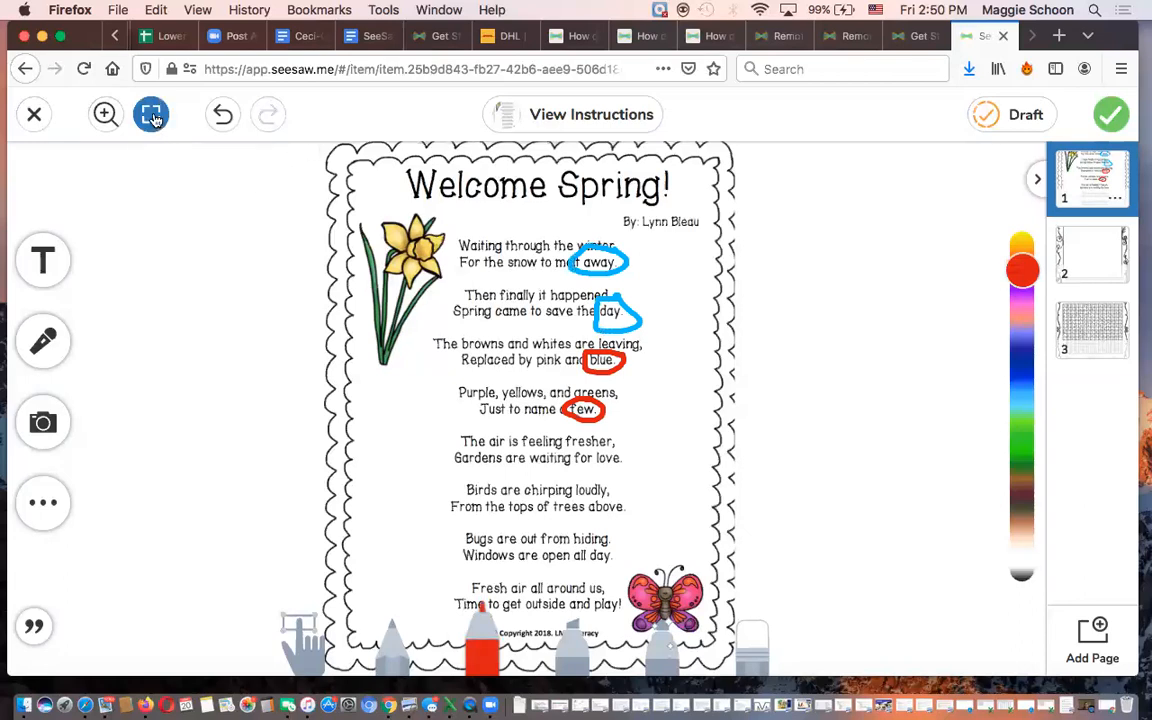